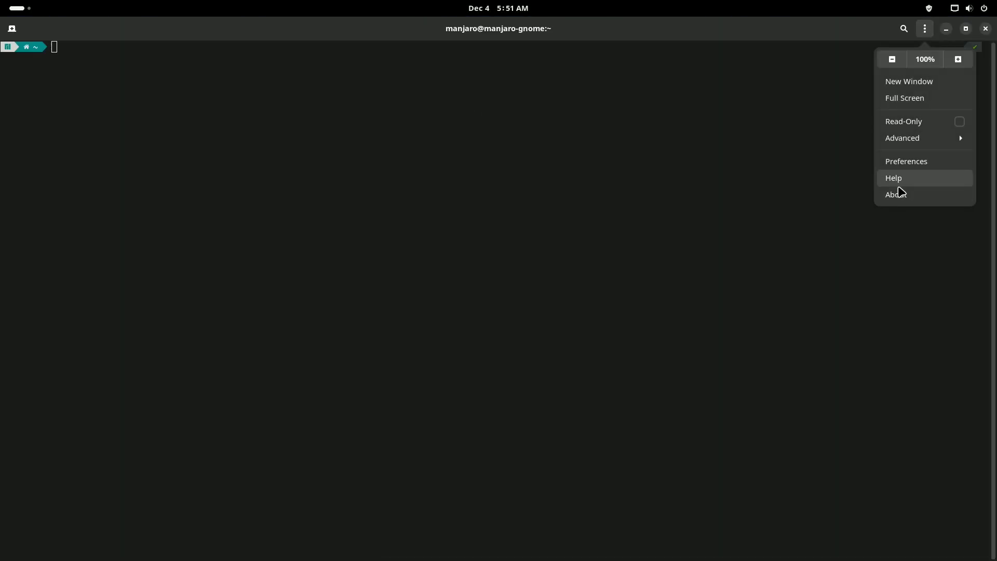
# Glance at the terminal Preferences, dismiss them, and run inxi to list system info
pyautogui.click(906, 161)
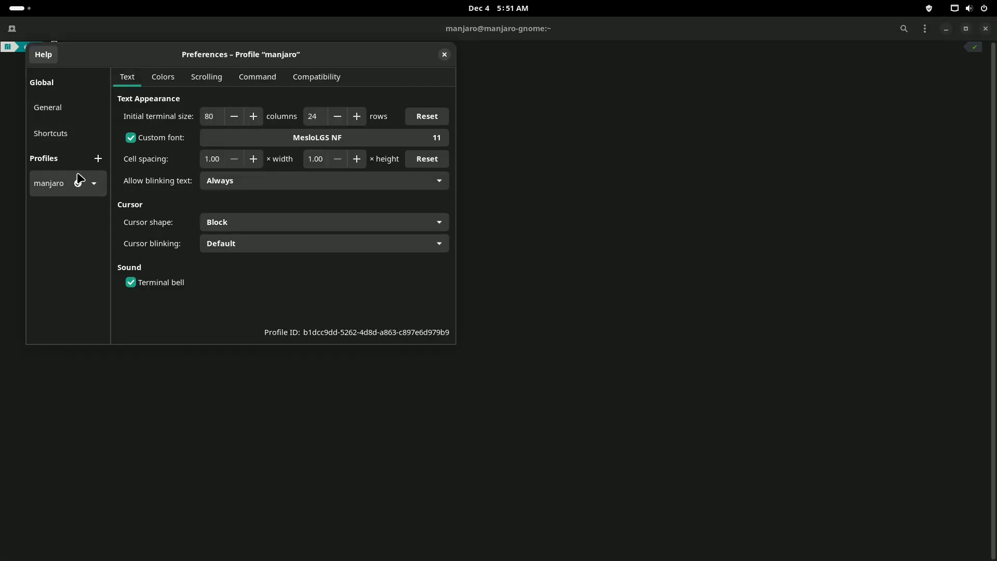
pyautogui.click(444, 54)
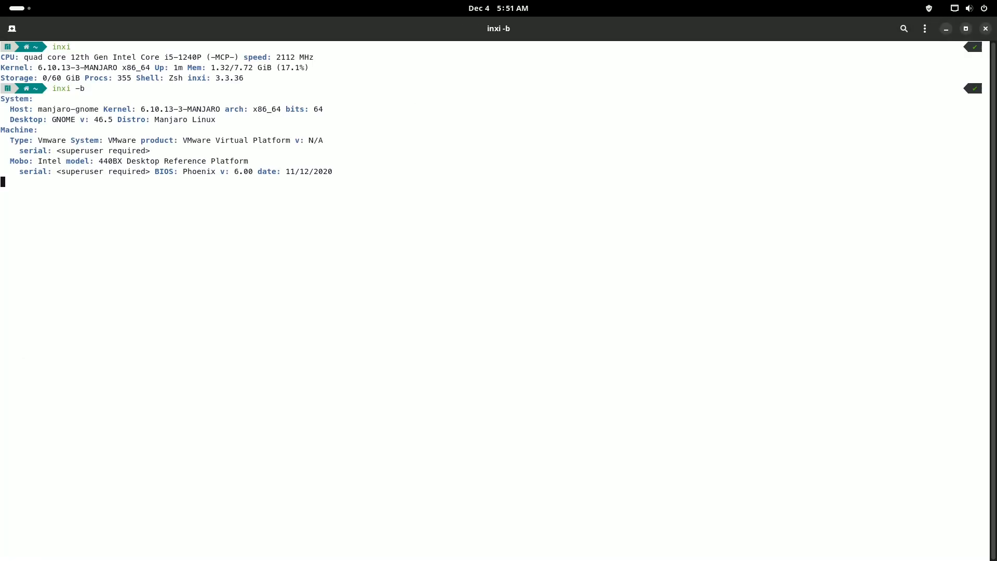
pyautogui.write('inxi -F')
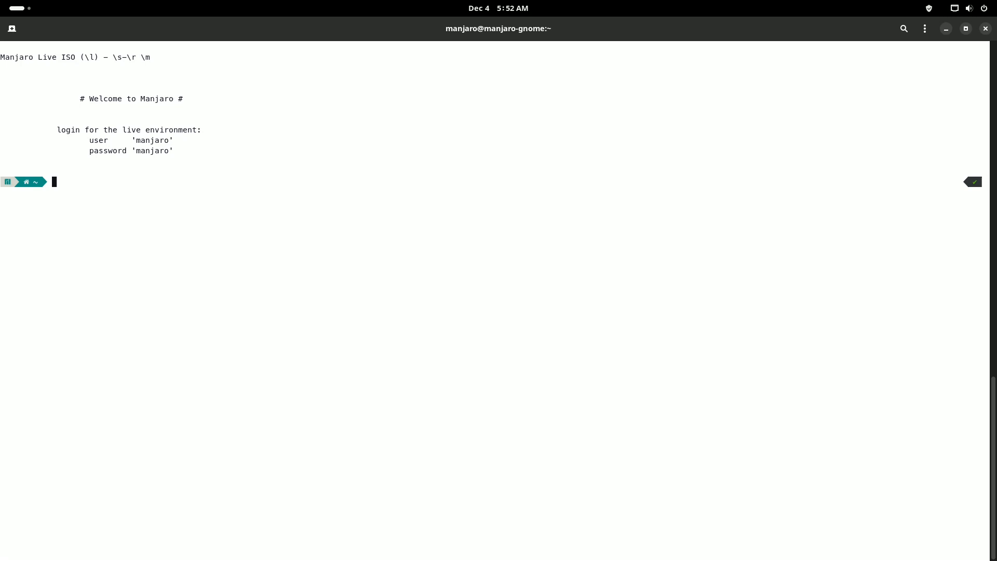
# Run sudo pacman -Sy fastfetch to sync the package databases and install fastfetch
pyautogui.write('sud')
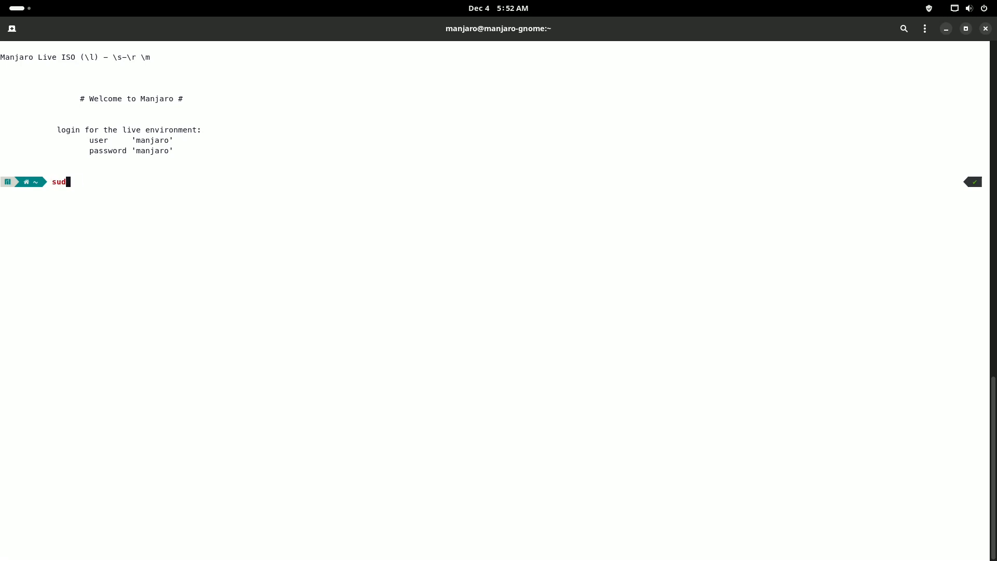
pyautogui.write('o pacman -Sy')
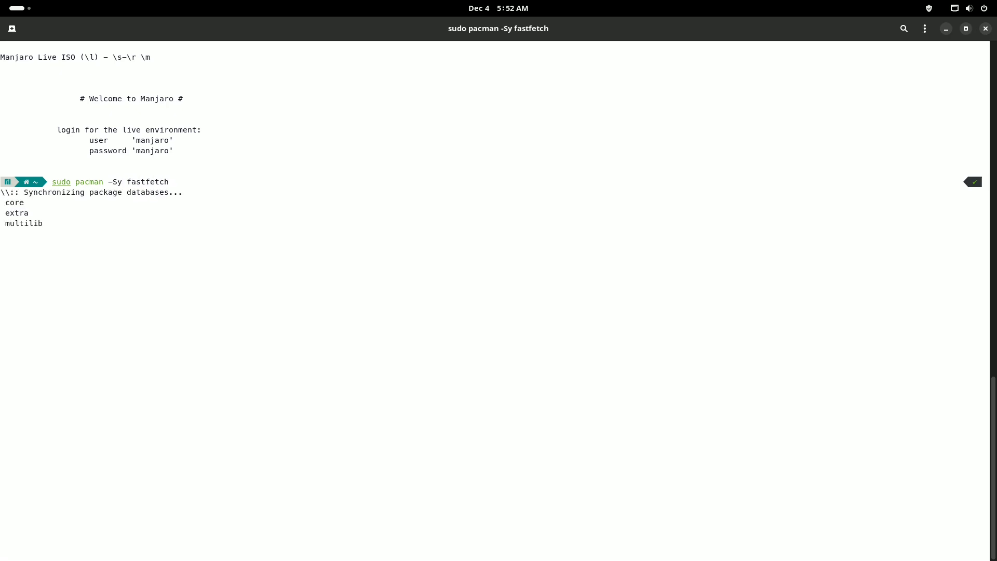
pyautogui.write('fastfe')
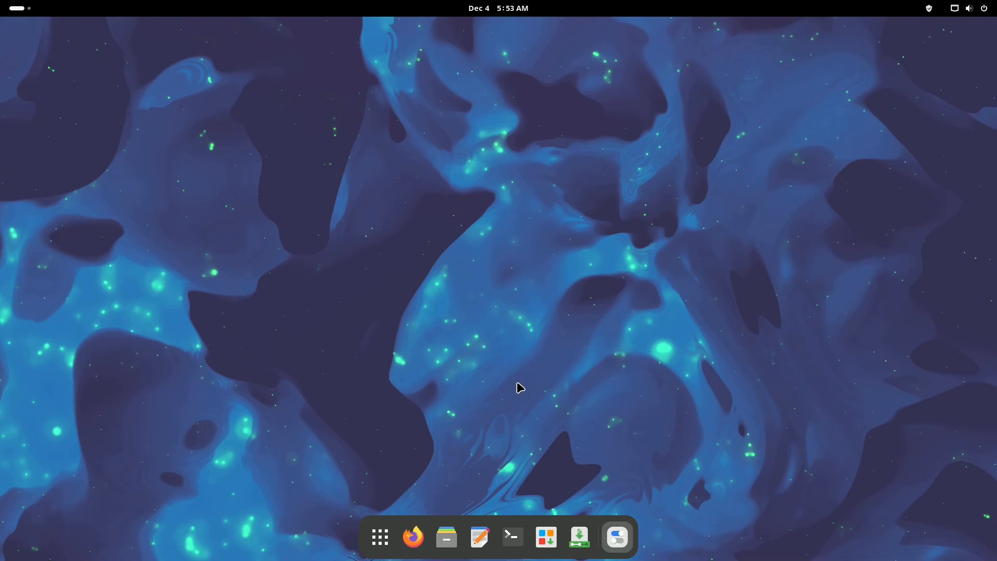
# Close the terminal and look over the GNOME desktop and dock as the wallpaper changes
pyautogui.click(616, 536)
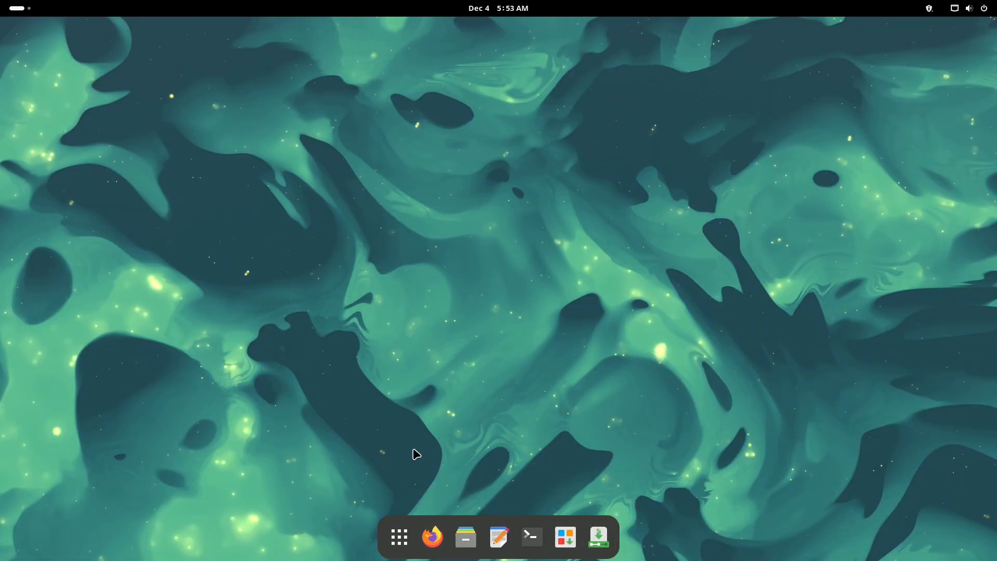
pyautogui.click(399, 536)
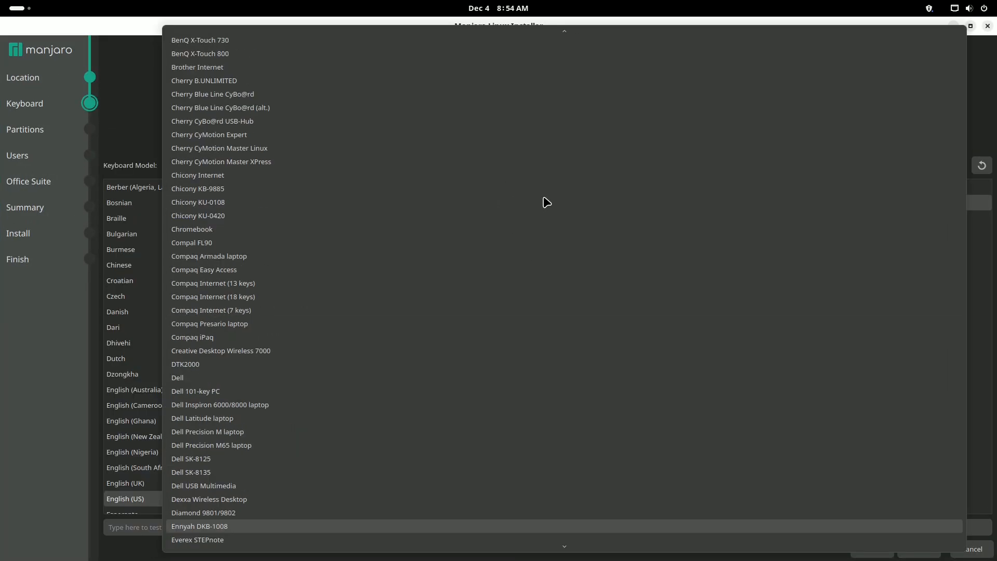
# Choose a keyboard model, advance past Partitions, and fill the Users name fields as linux
pyautogui.click(24, 128)
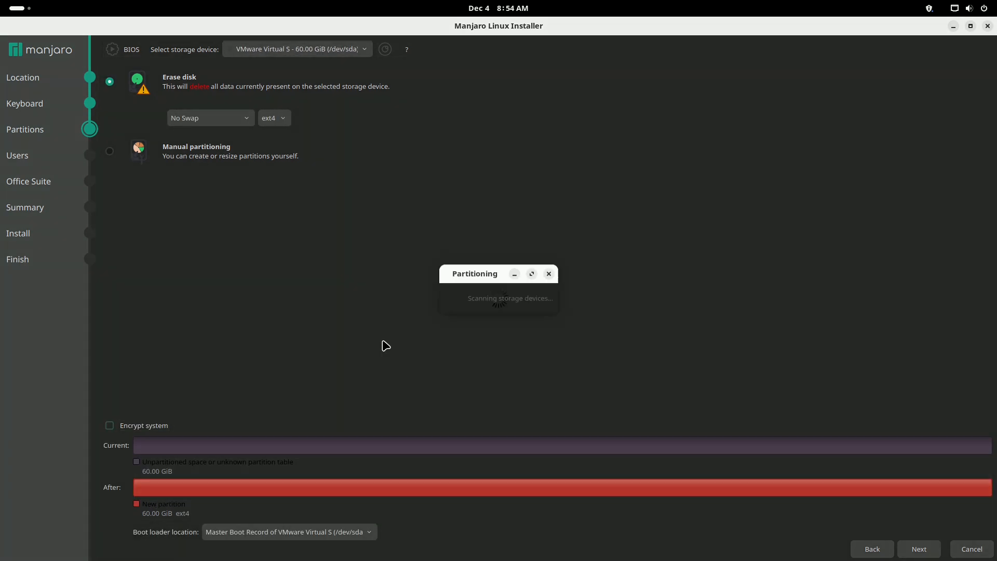
pyautogui.click(917, 548)
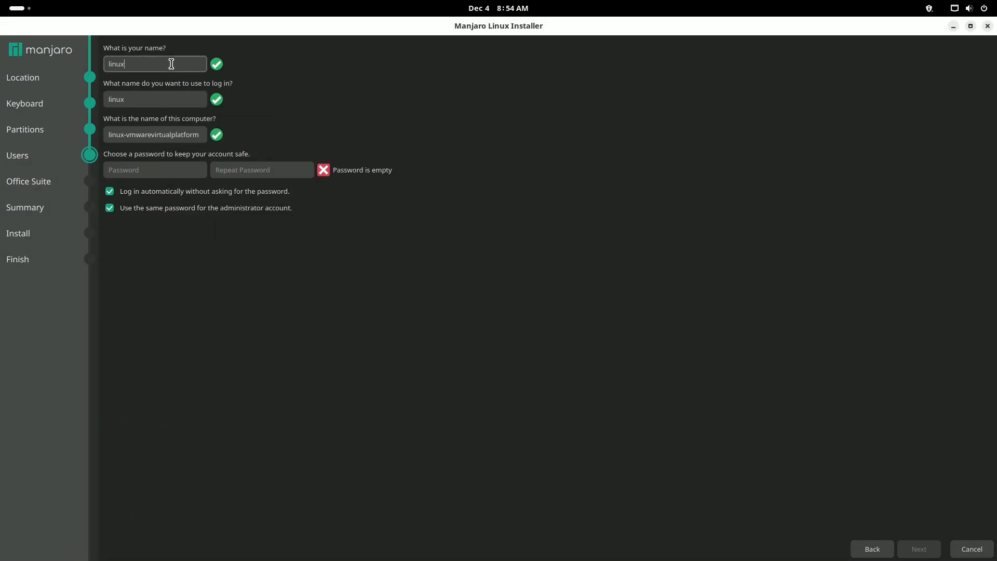
pyautogui.click(28, 180)
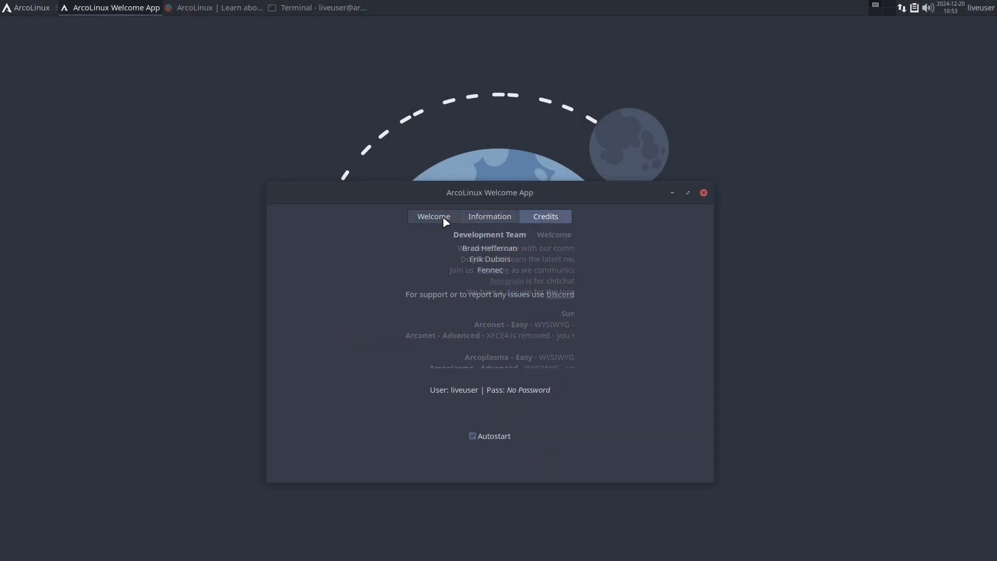
# Return to the Welcome tab and launch the ArcoLinux installer
pyautogui.click(433, 216)
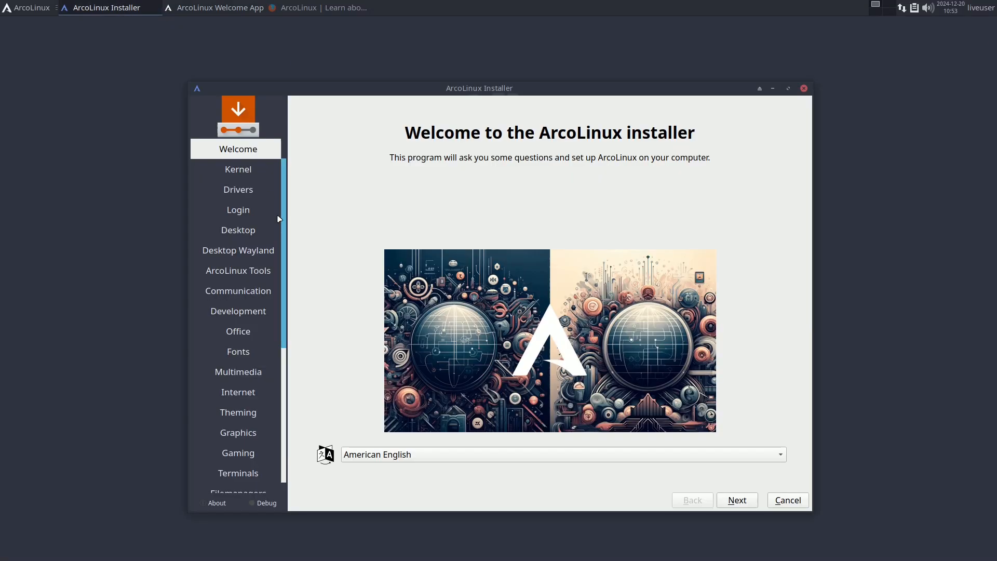
# Advance to the Kernel step and browse the Whisker menu's favourites and accessories
pyautogui.click(238, 168)
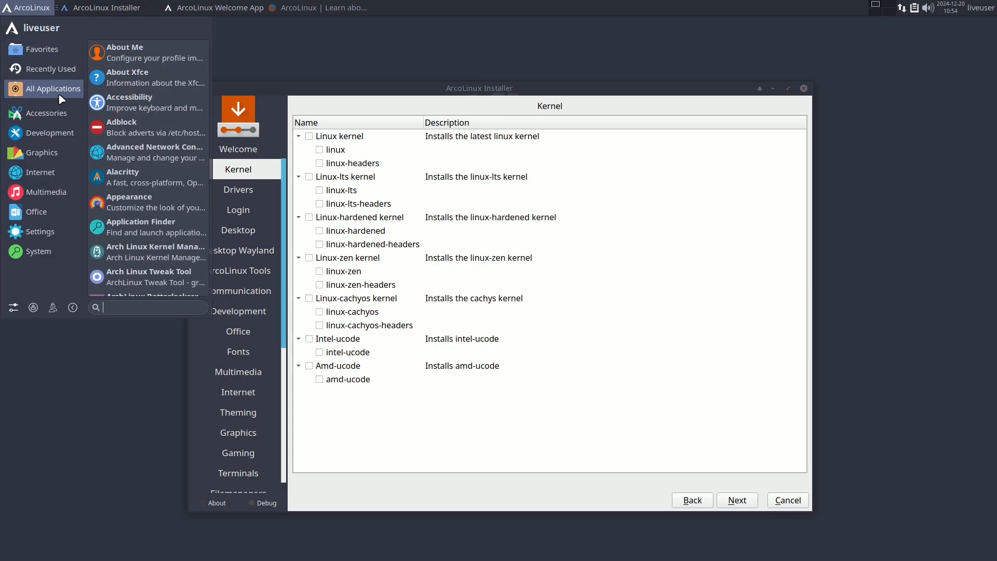
pyautogui.click(43, 49)
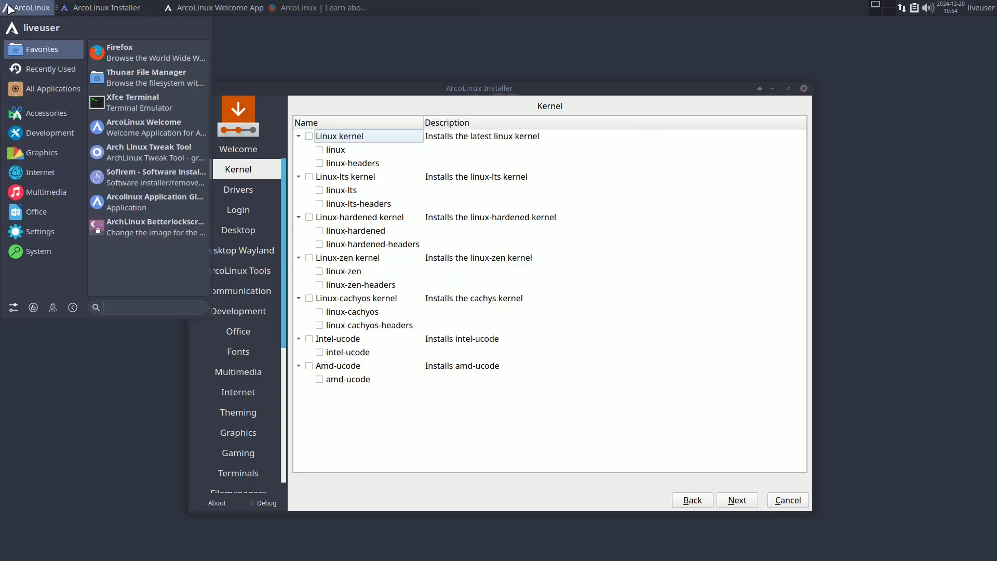
pyautogui.click(47, 112)
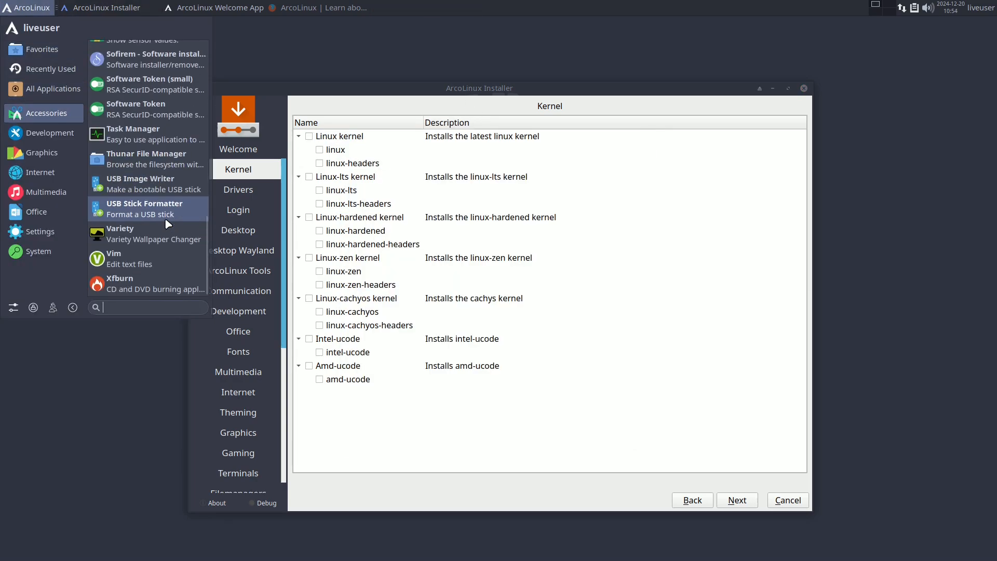
# Browse the Settings category, launch and close Task Manager, leaving the ArcoLinux Tools step
pyautogui.click(40, 231)
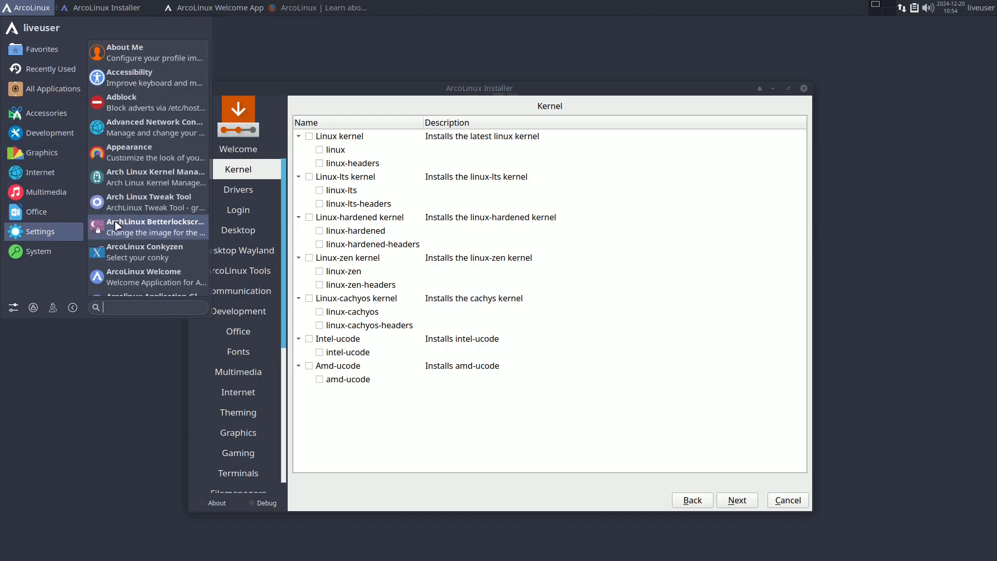
pyautogui.click(39, 251)
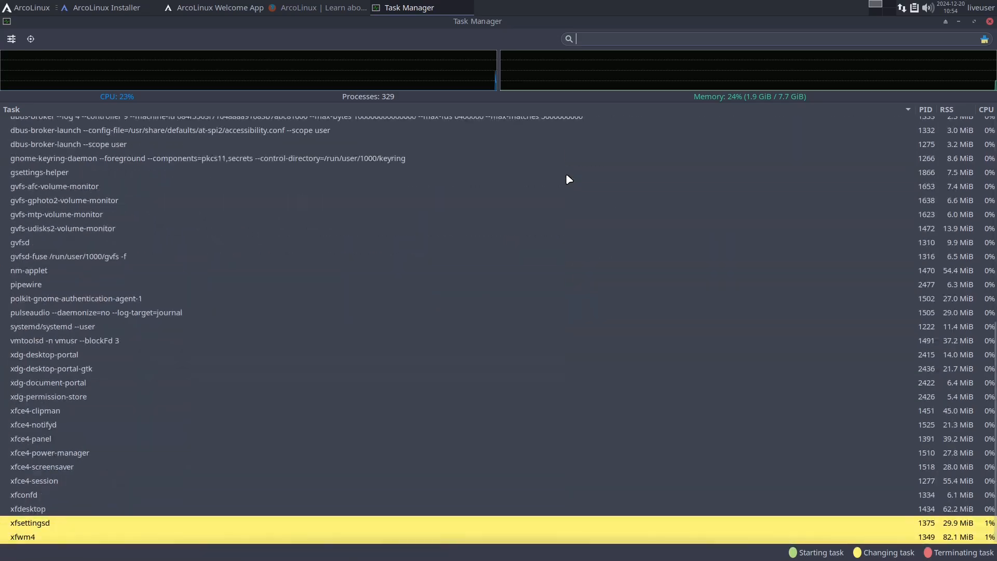
pyautogui.click(106, 7)
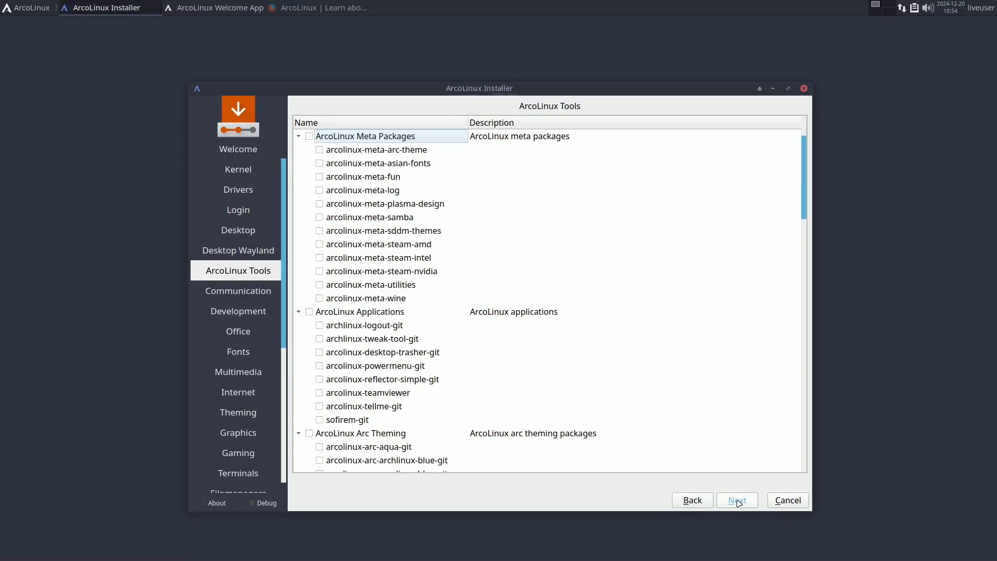
# Advance through the Multimedia, Gaming and ArcoLinux Dev package categories
pyautogui.click(238, 311)
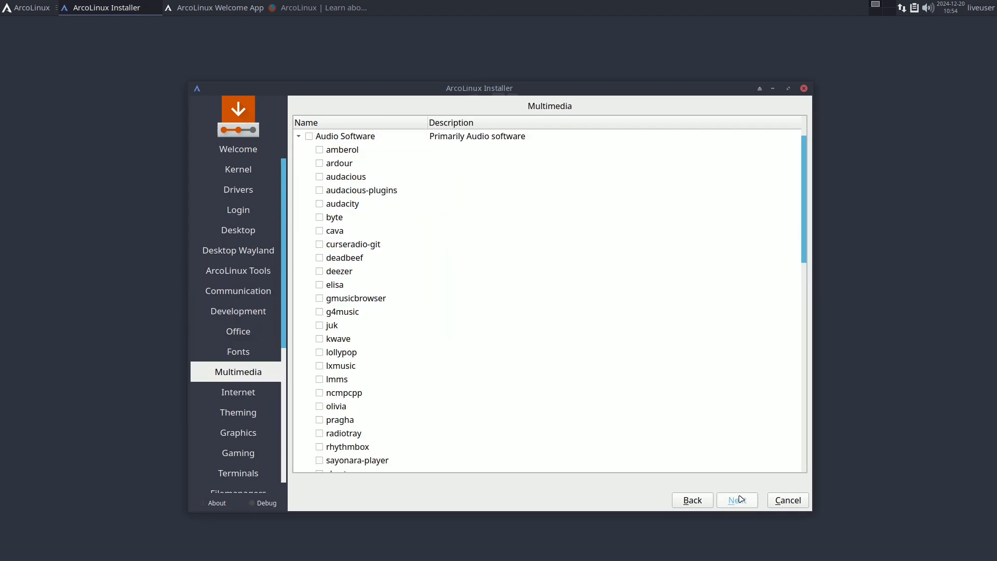
pyautogui.click(237, 432)
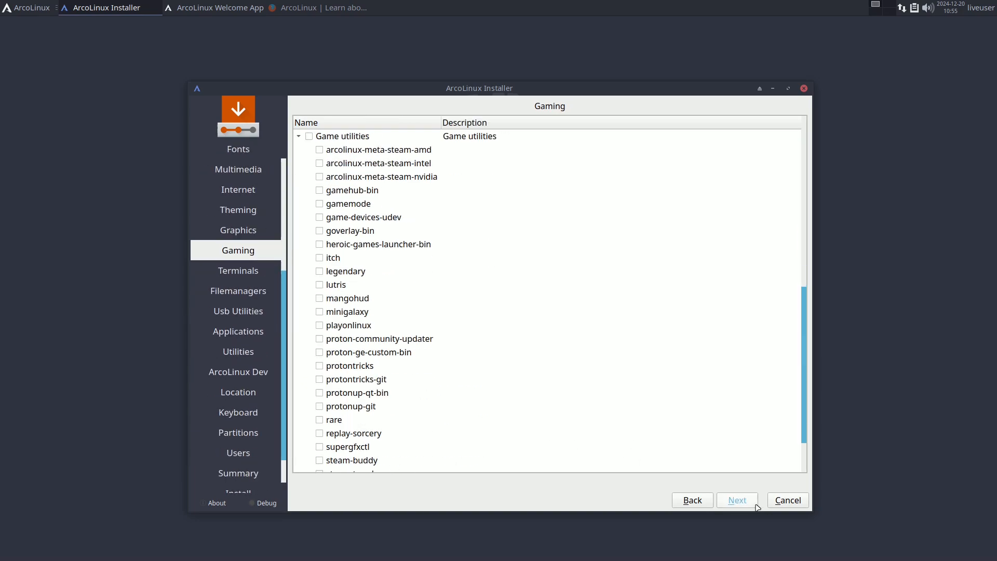
pyautogui.click(237, 372)
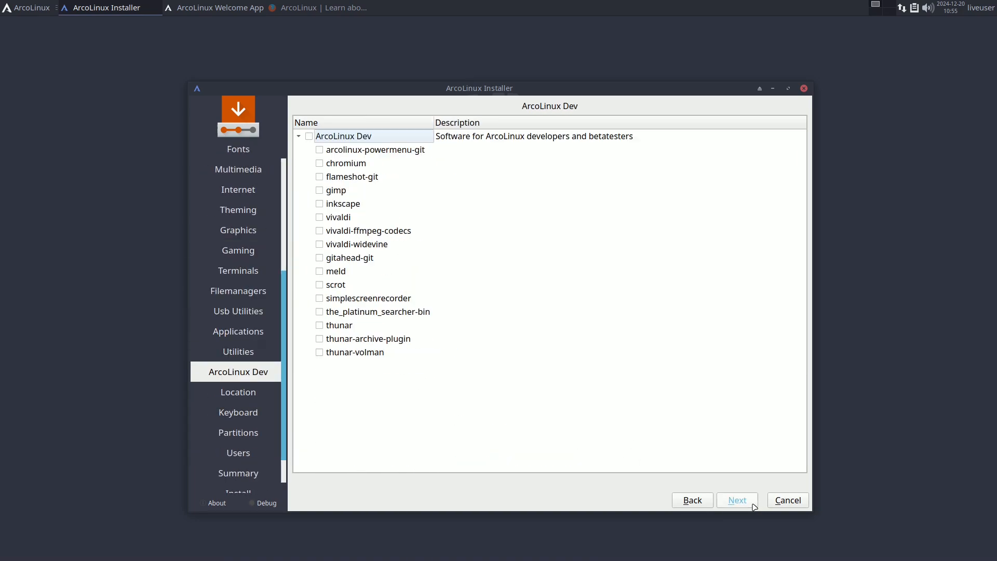
# Continue past the developer packages, restart the installer and cancel it while loading
pyautogui.click(735, 500)
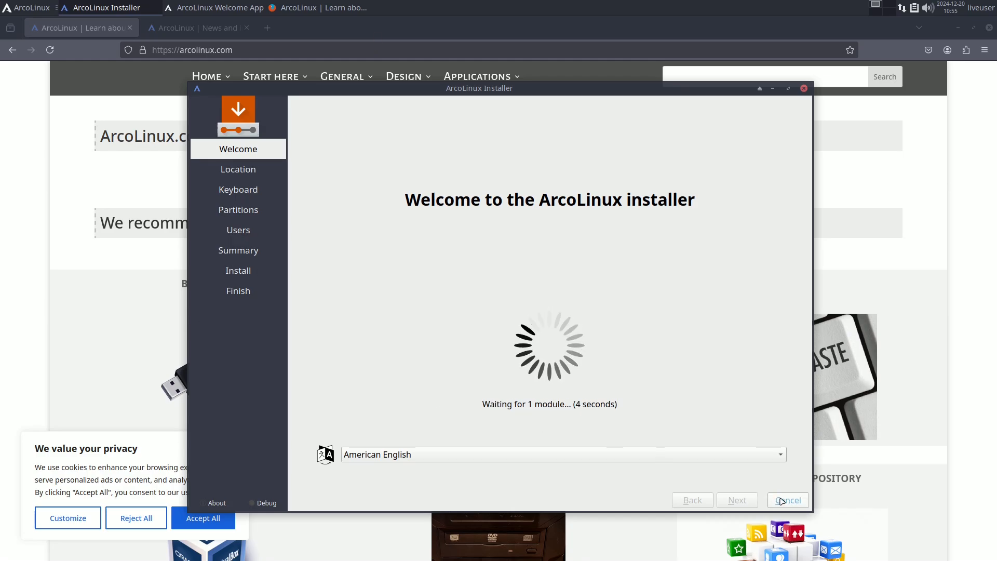
pyautogui.click(787, 499)
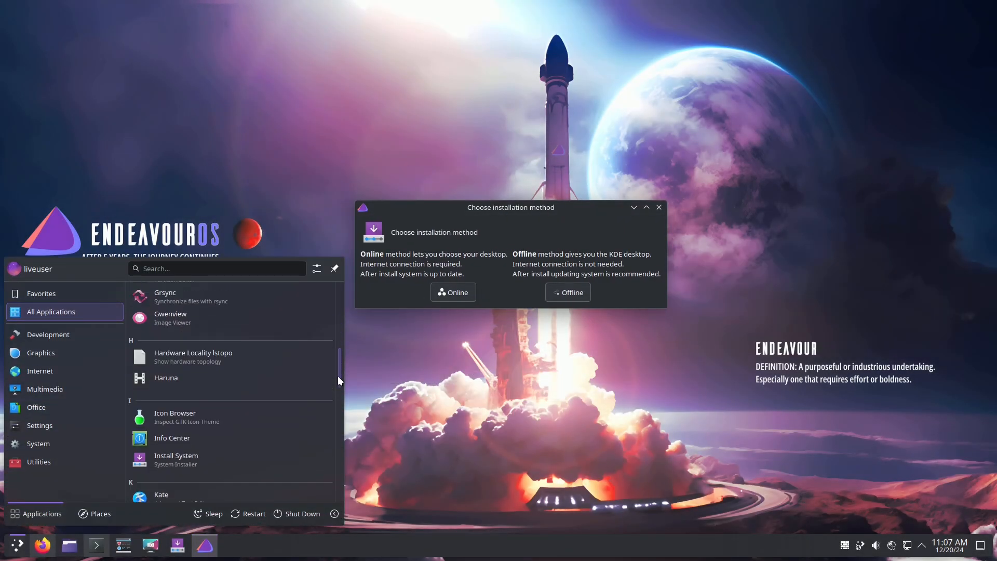
# Scroll Kickoff's All Applications list, close the launcher, and bring up the launcher icon's context menu
pyautogui.scroll(-3)
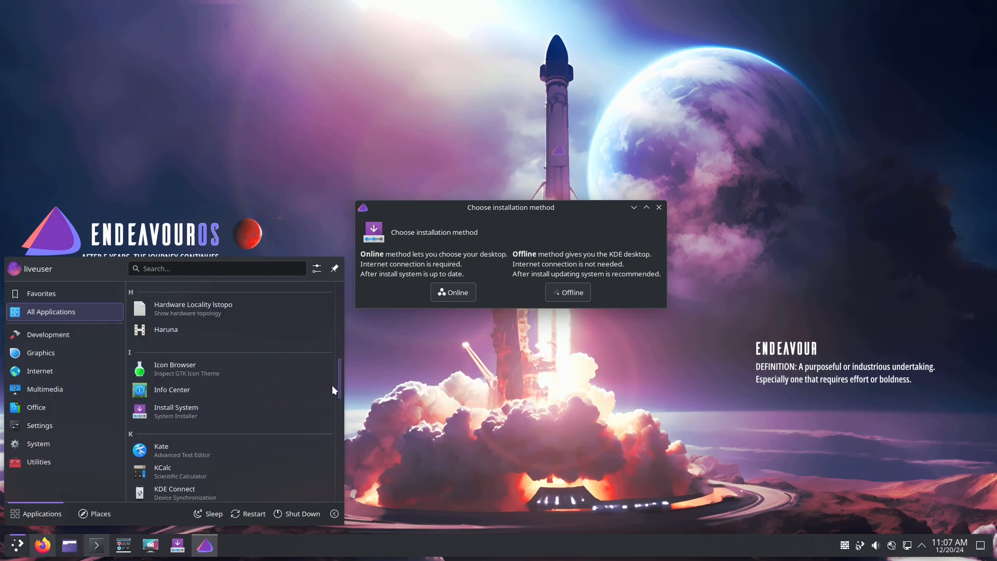
pyautogui.click(172, 389)
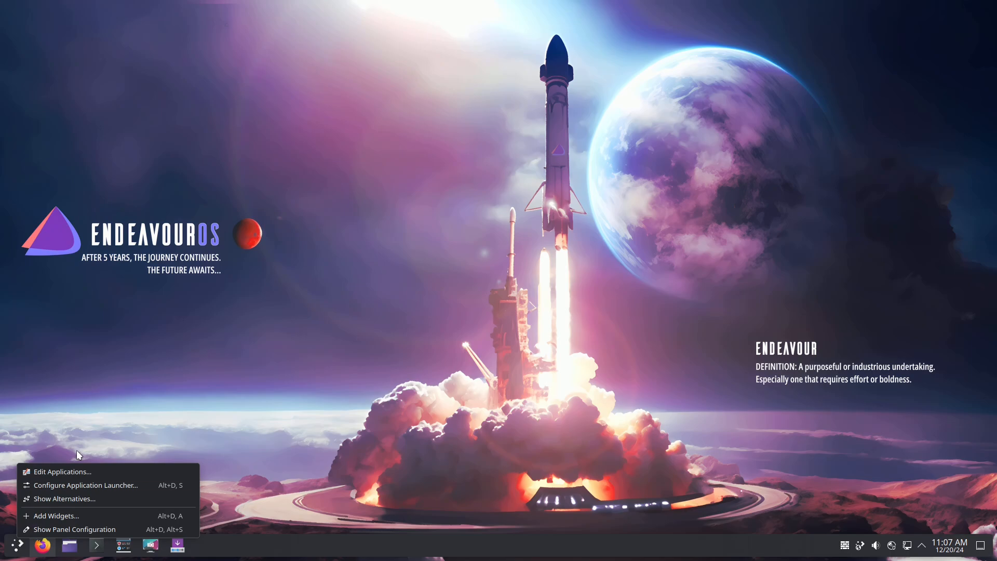
pyautogui.click(63, 471)
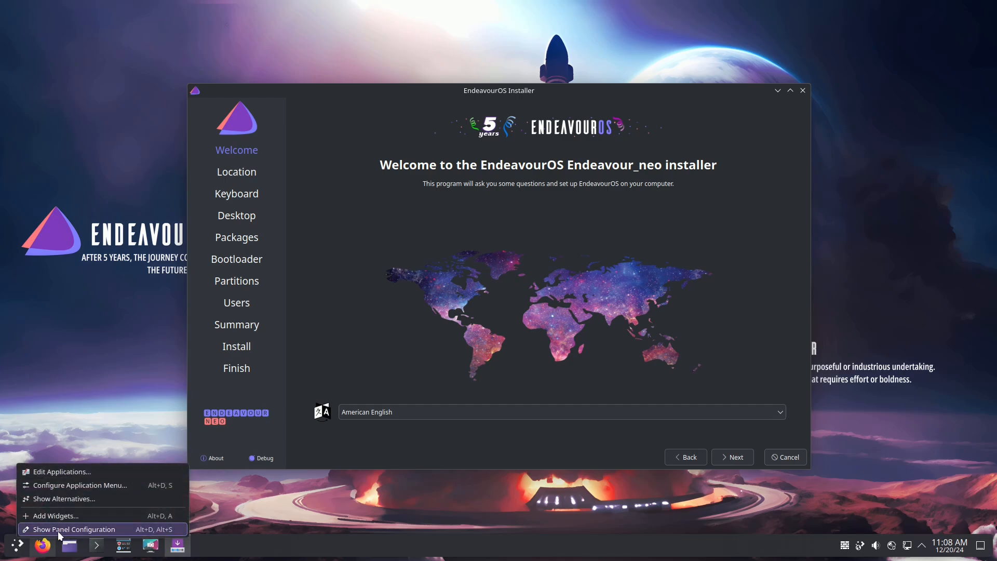
# Dismiss the panel menu and advance from Welcome through Desktop and Packages to Partitions
pyautogui.click(73, 528)
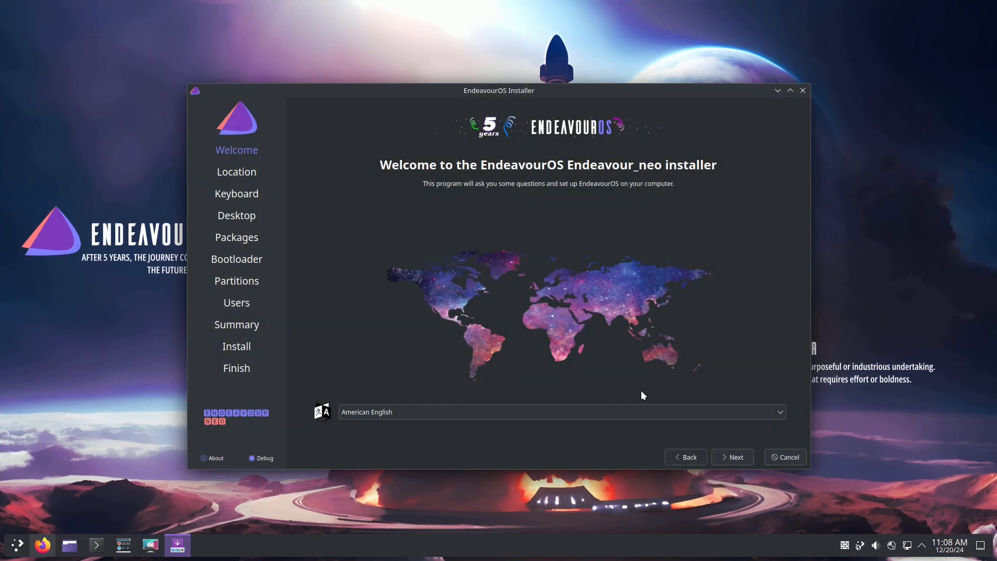
pyautogui.click(236, 215)
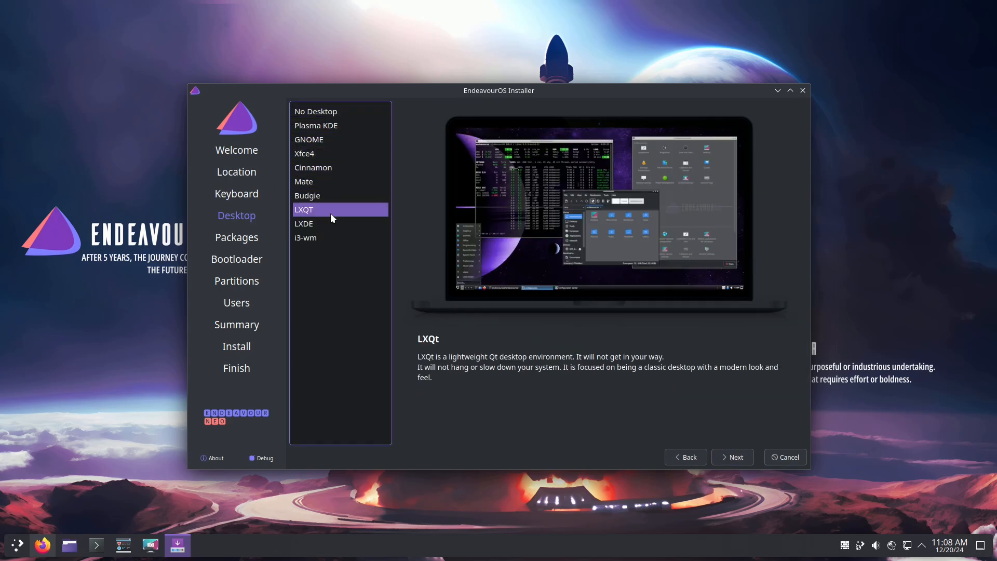
pyautogui.click(732, 457)
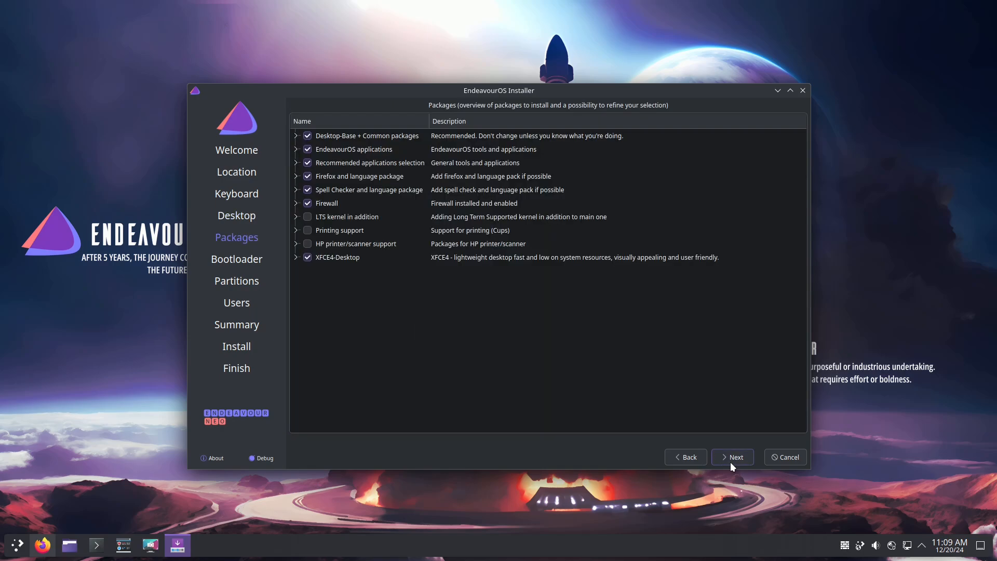
pyautogui.click(732, 457)
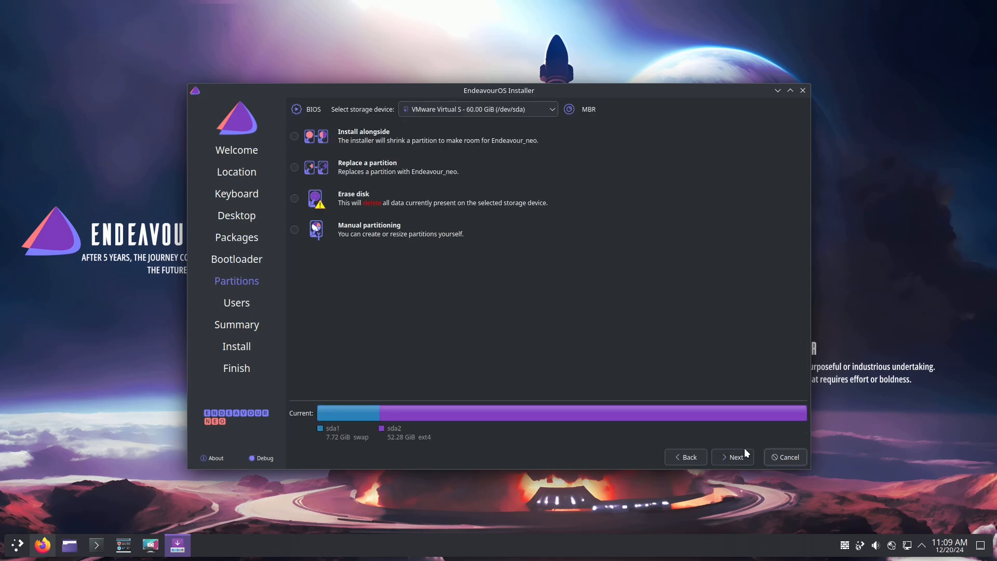
# Choose Erase disk, turning the 60 GB disk into one ext4 partition, and continue
pyautogui.click(294, 199)
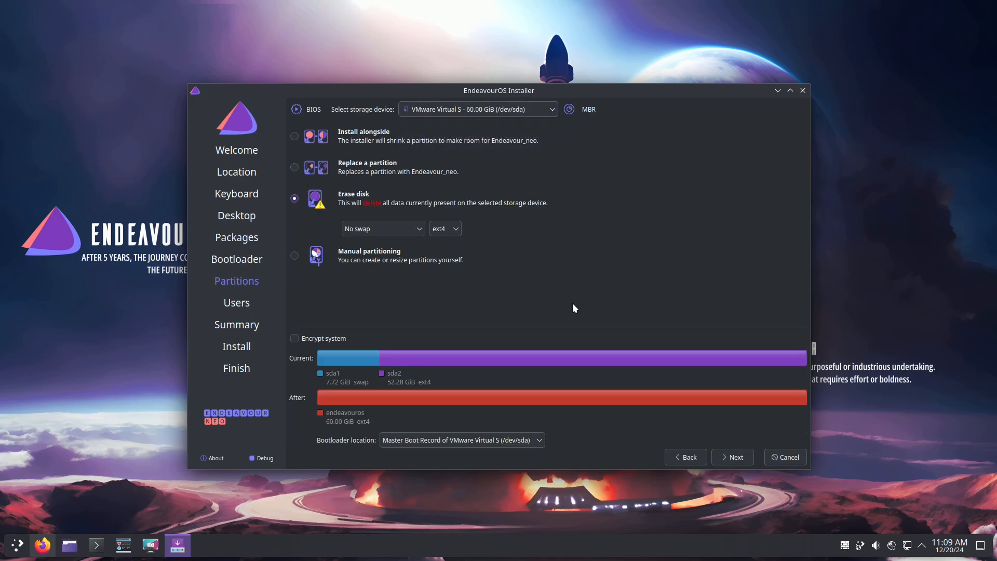
pyautogui.click(732, 457)
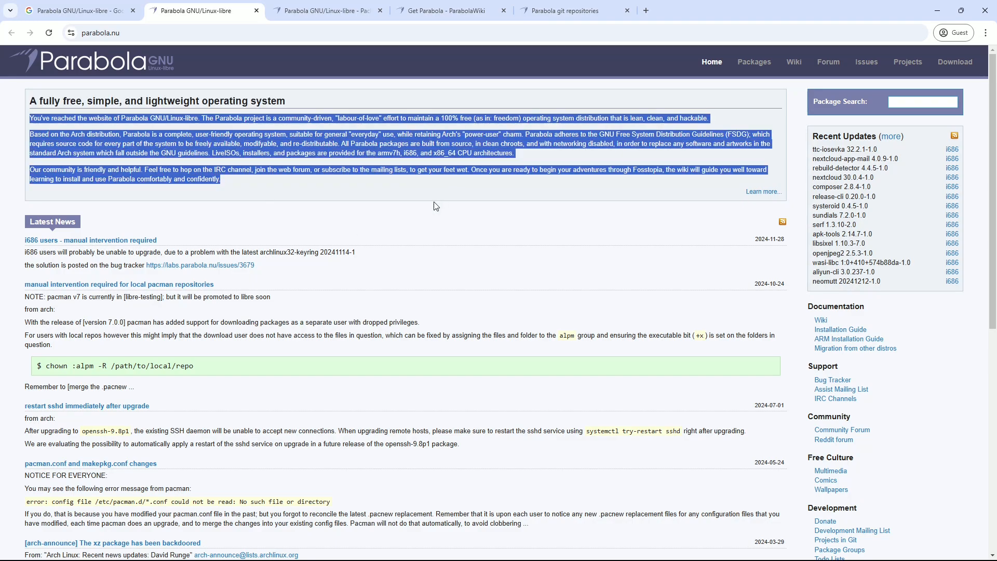
# Scroll the parabola.nu home page and switch to the Packages search tab
pyautogui.scroll(-3)
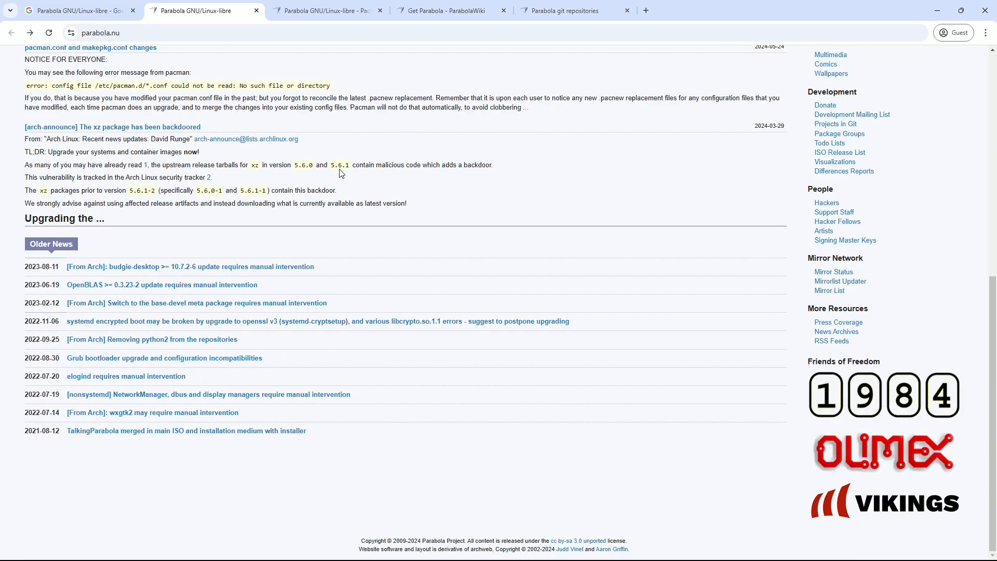
pyautogui.click(324, 10)
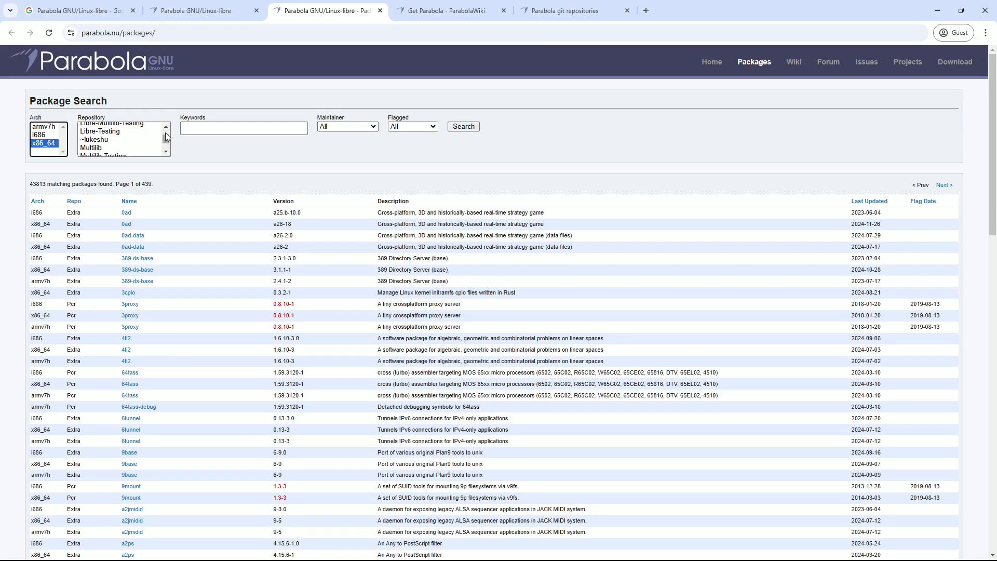
# Scroll the package listing and switch to the Get Parabola wiki tab
pyautogui.scroll(-3)
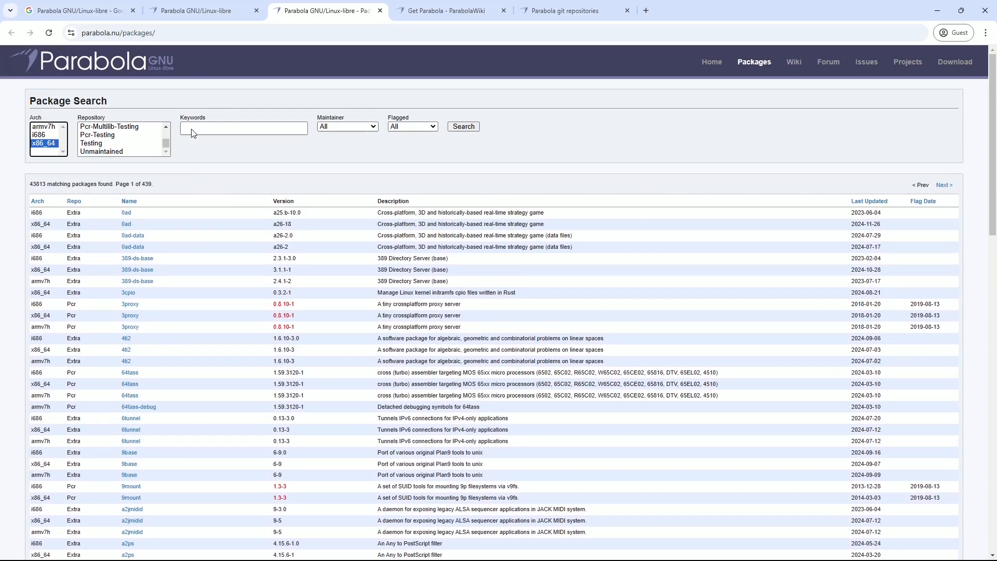
pyautogui.click(447, 10)
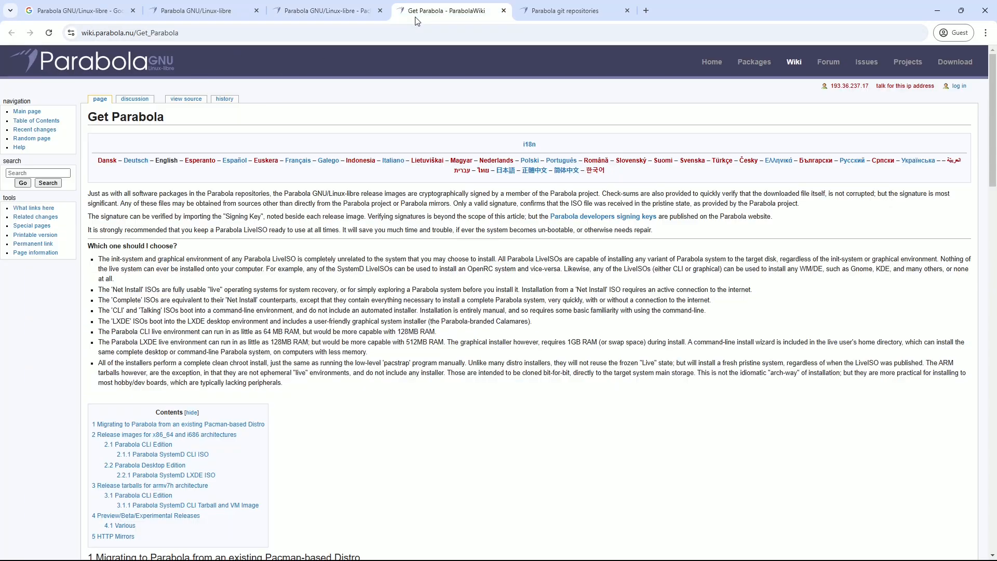
pyautogui.scroll(-3)
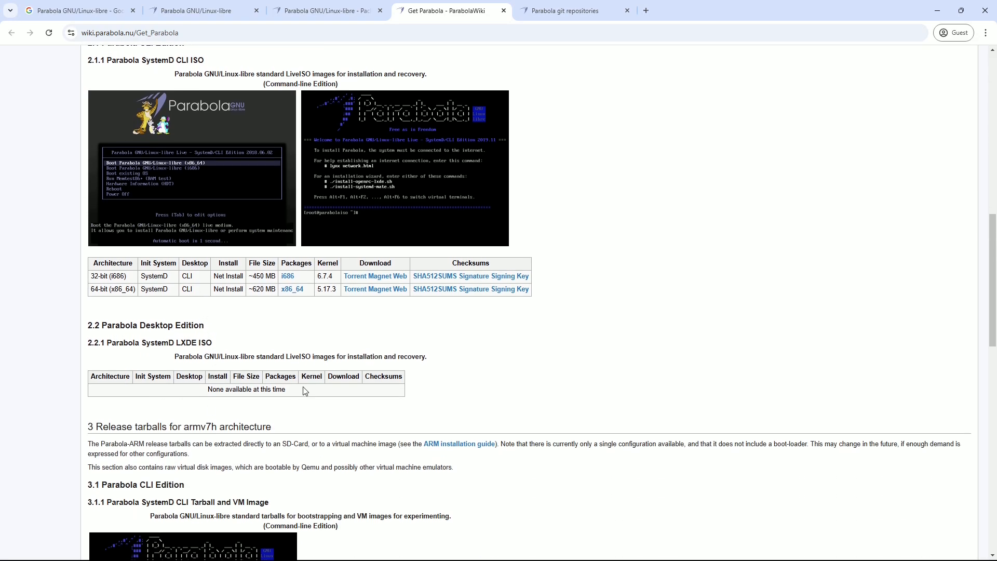
pyautogui.tripleClick(150, 342)
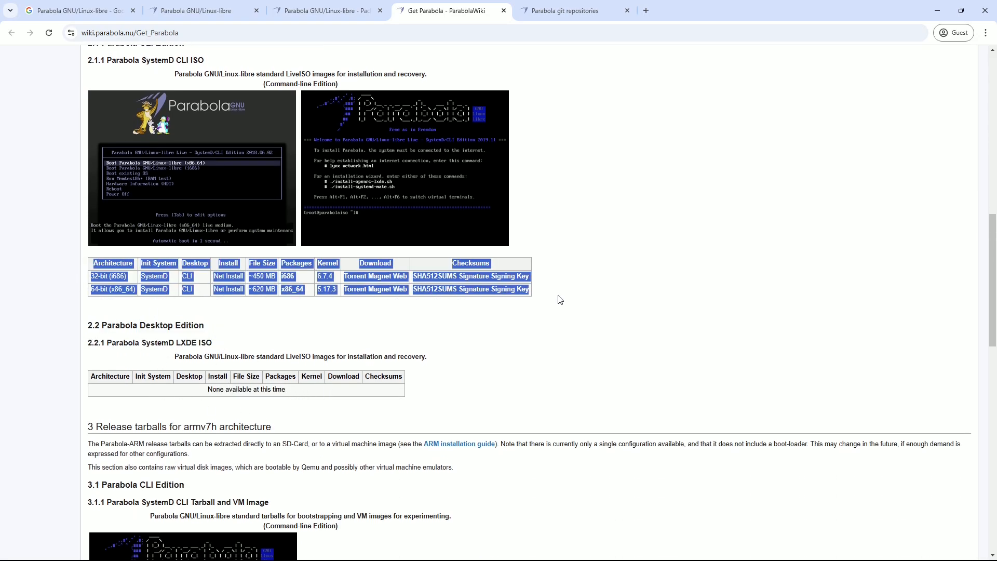
pyautogui.scroll(-3)
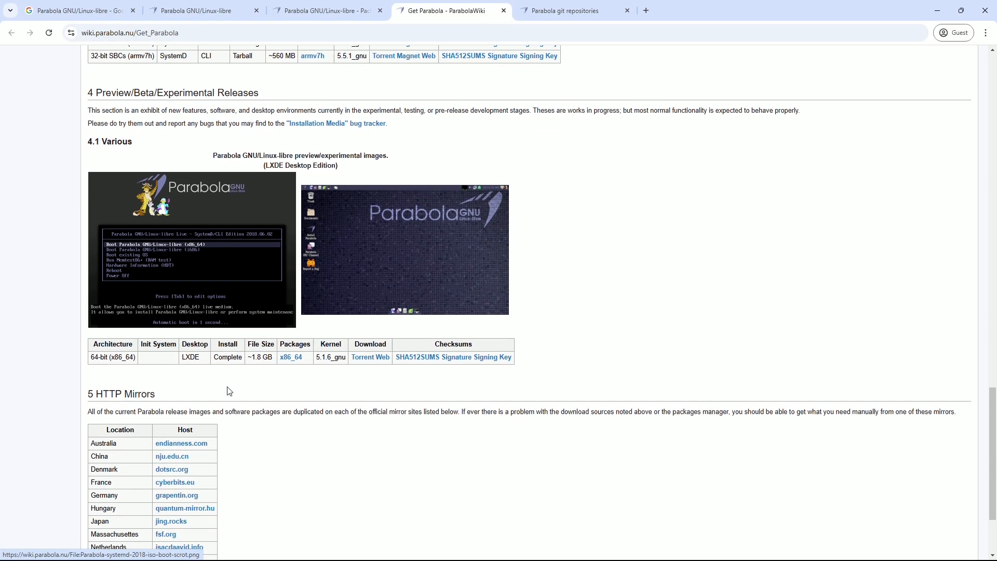
pyautogui.click(290, 356)
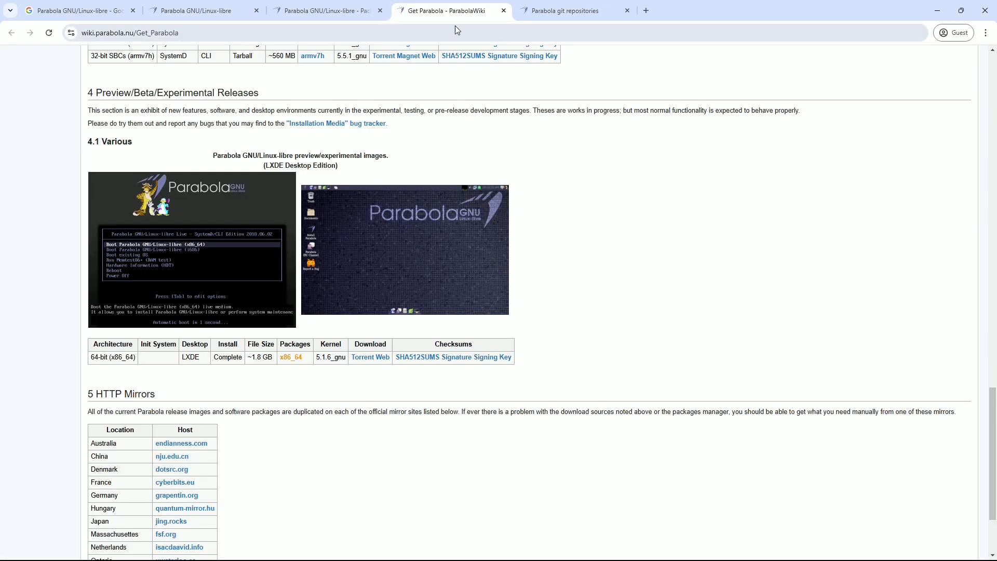
pyautogui.click(369, 356)
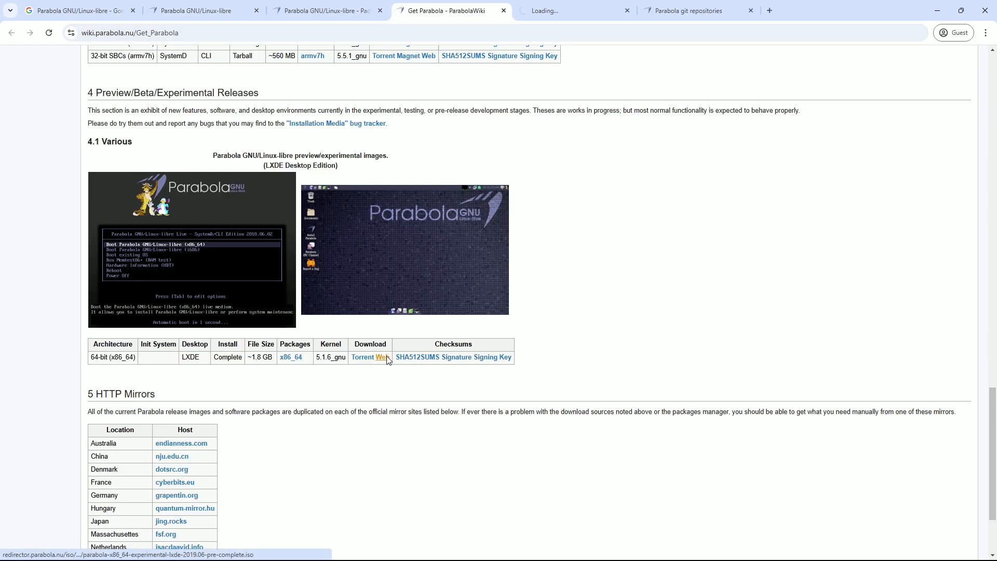
pyautogui.click(383, 356)
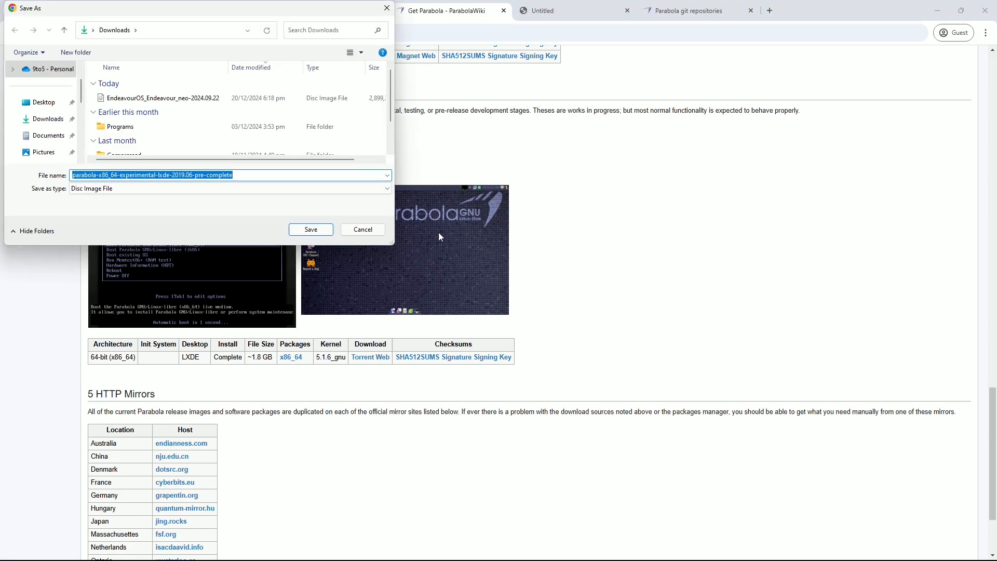
pyautogui.moveTo(362, 230)
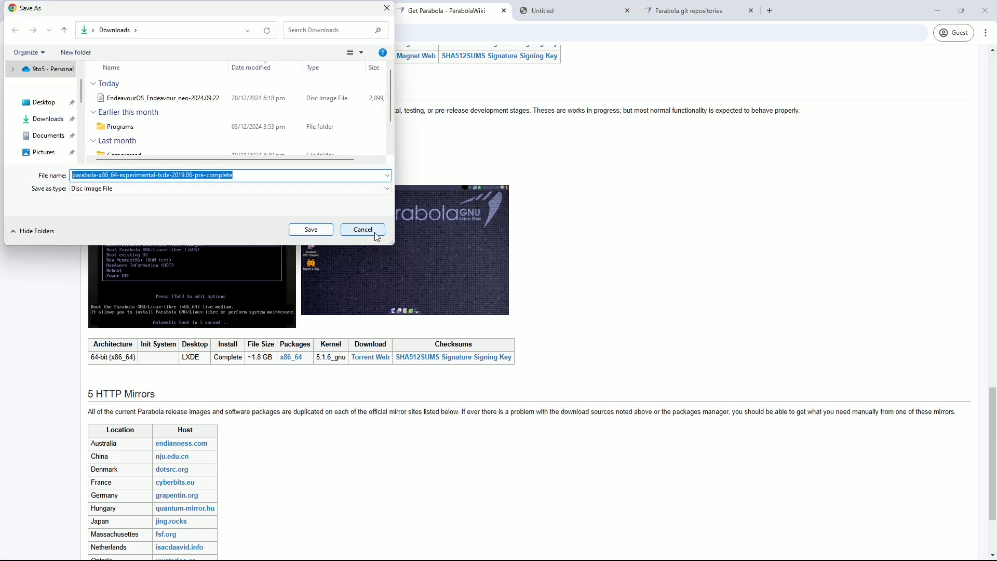
pyautogui.click(361, 230)
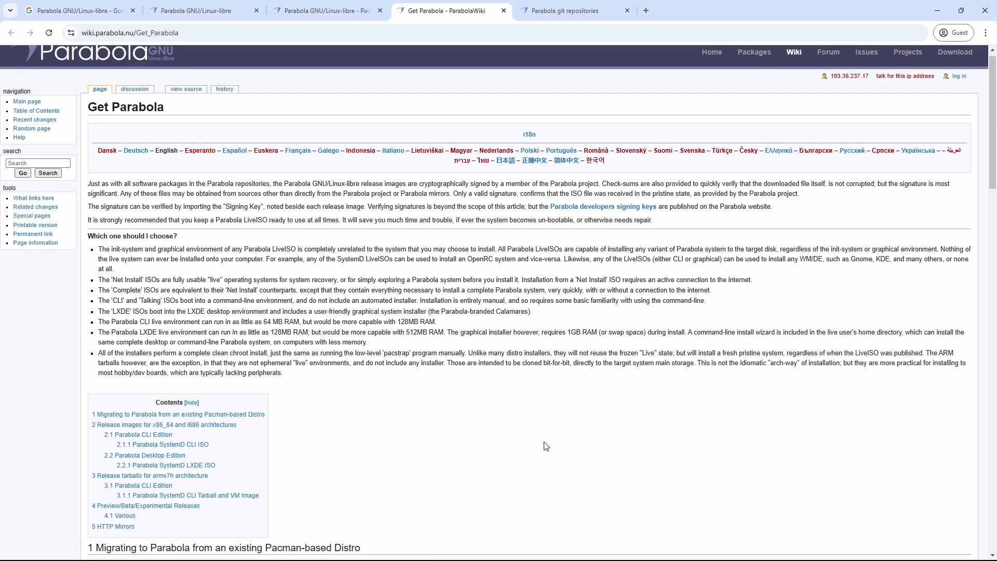
# View the Parabola git repositories list, then read down the Installation Guide wiki page
pyautogui.click(574, 10)
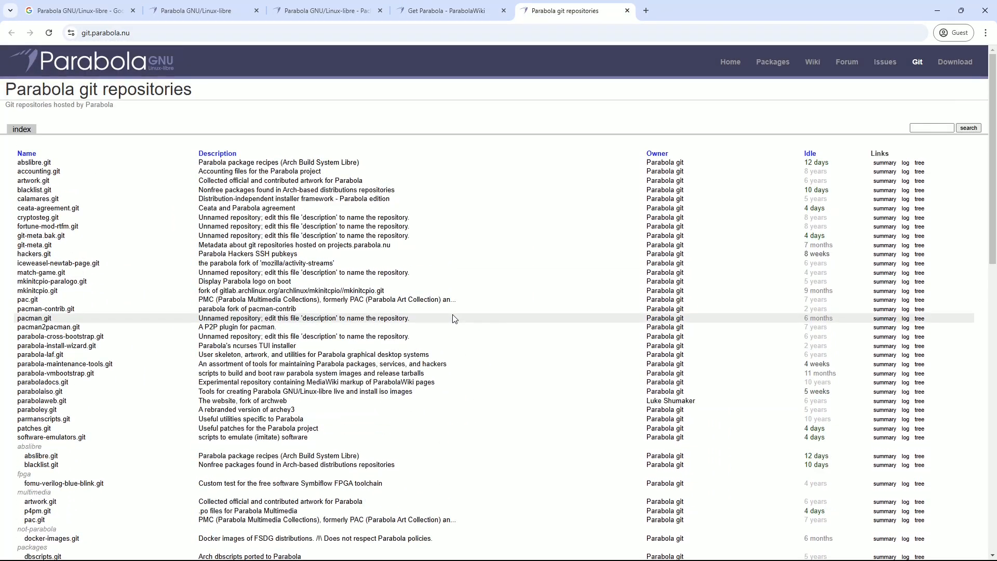
pyautogui.click(450, 10)
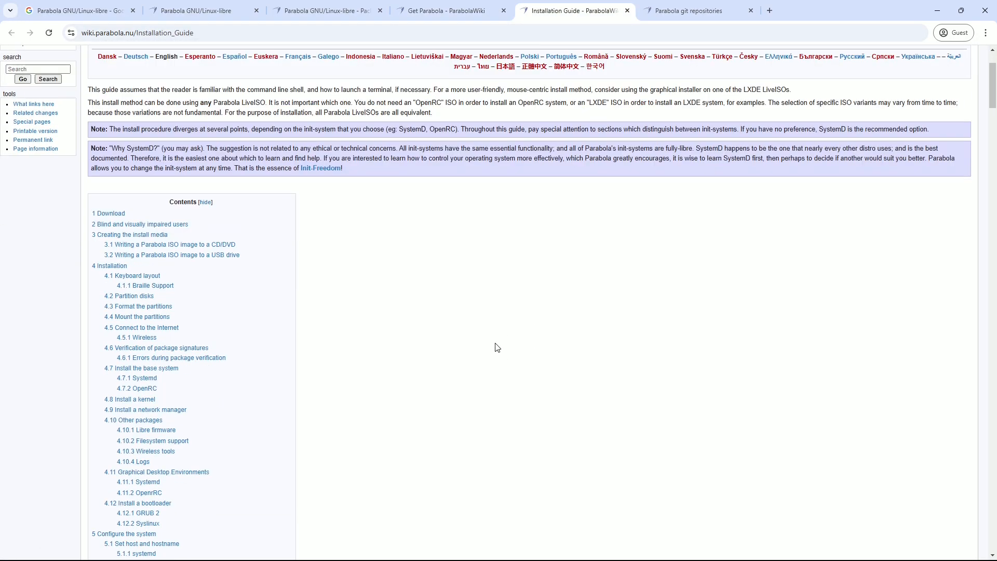
pyautogui.scroll(-3)
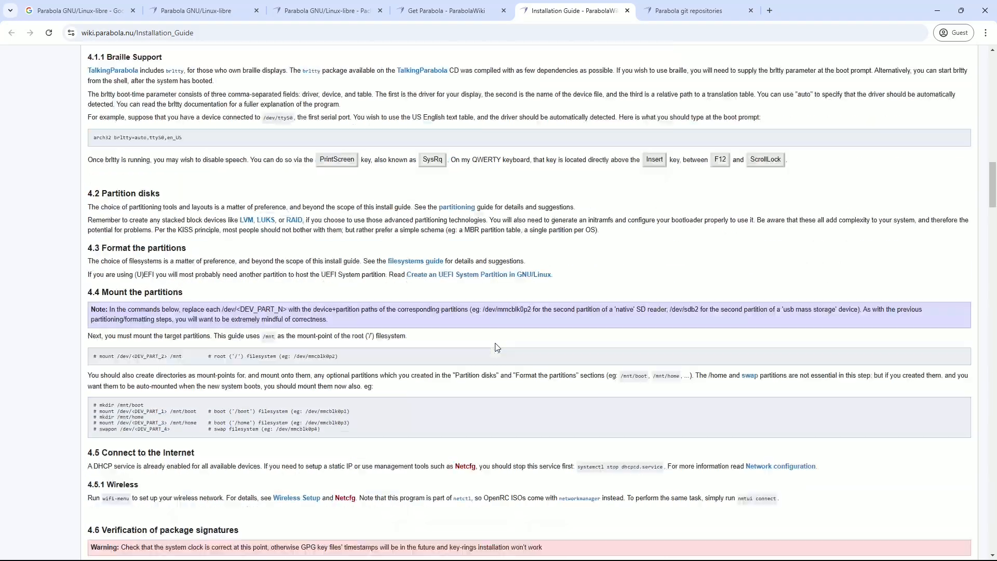
pyautogui.scroll(-3)
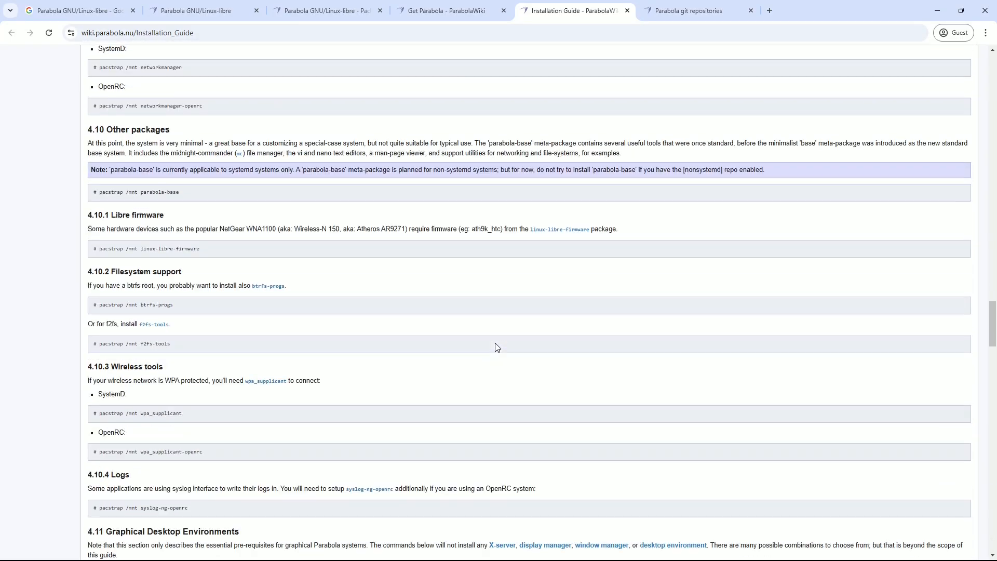
pyautogui.scroll(-3)
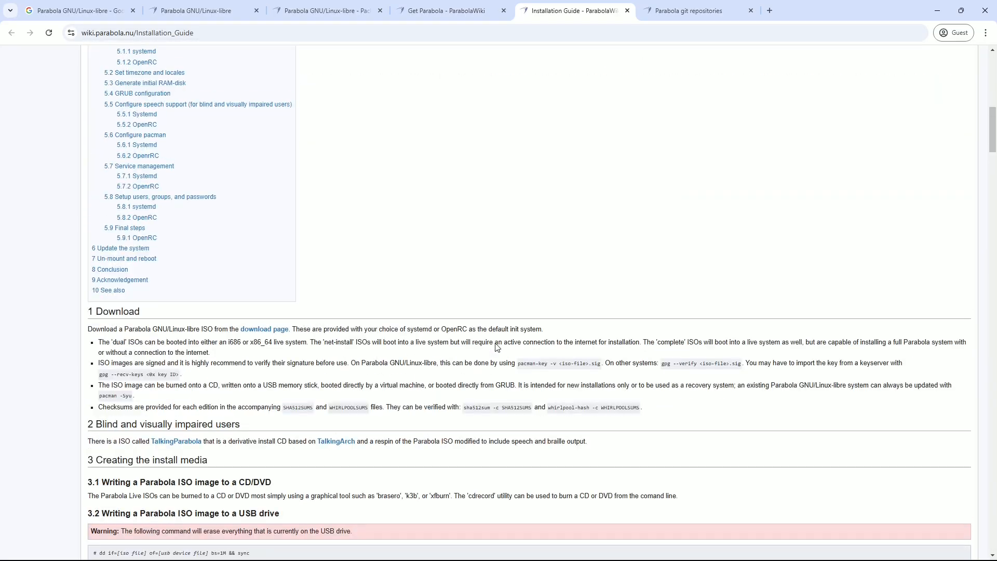
# Return to the parabola.nu home tab and scroll down the homepage
pyautogui.click(191, 10)
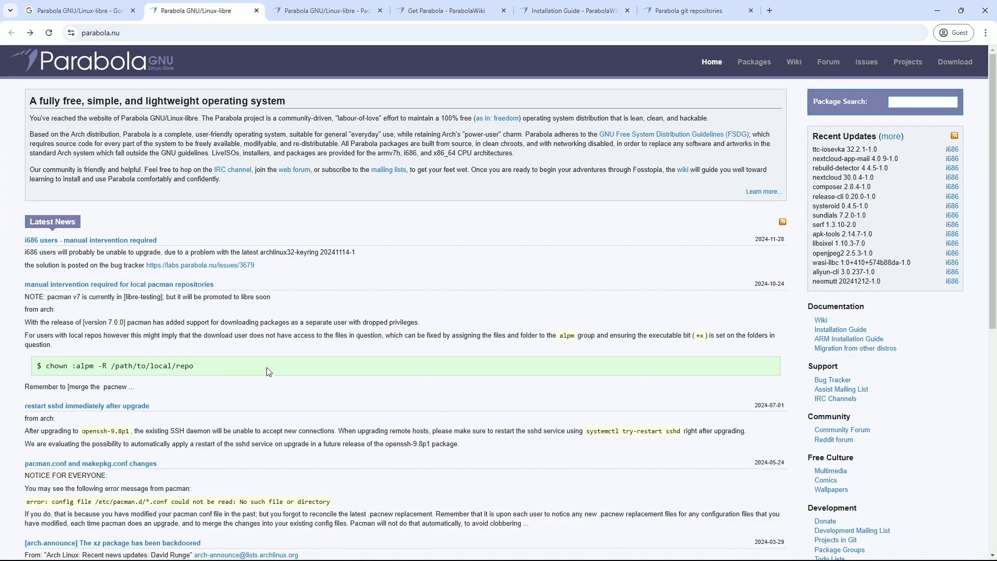
pyautogui.scroll(-3)
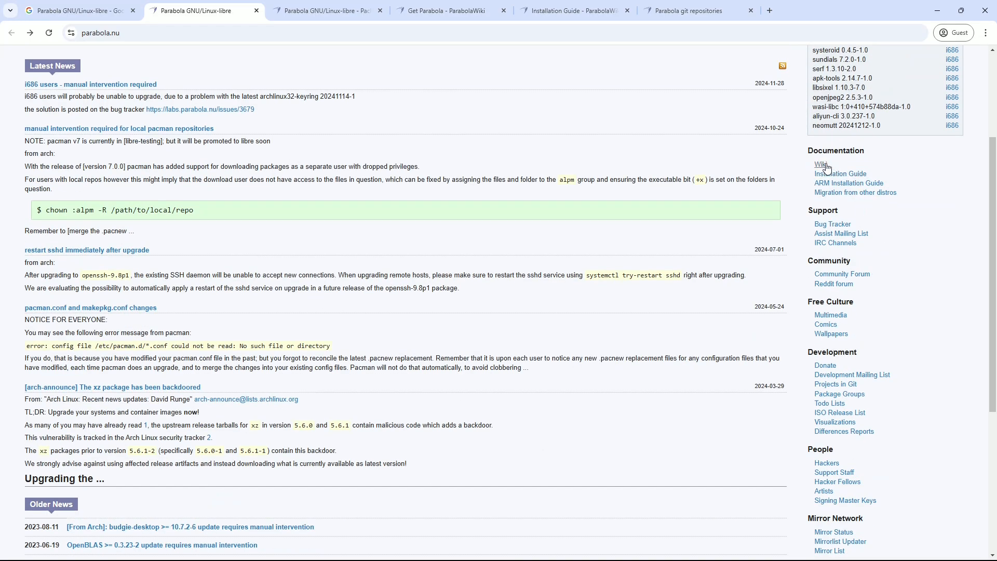